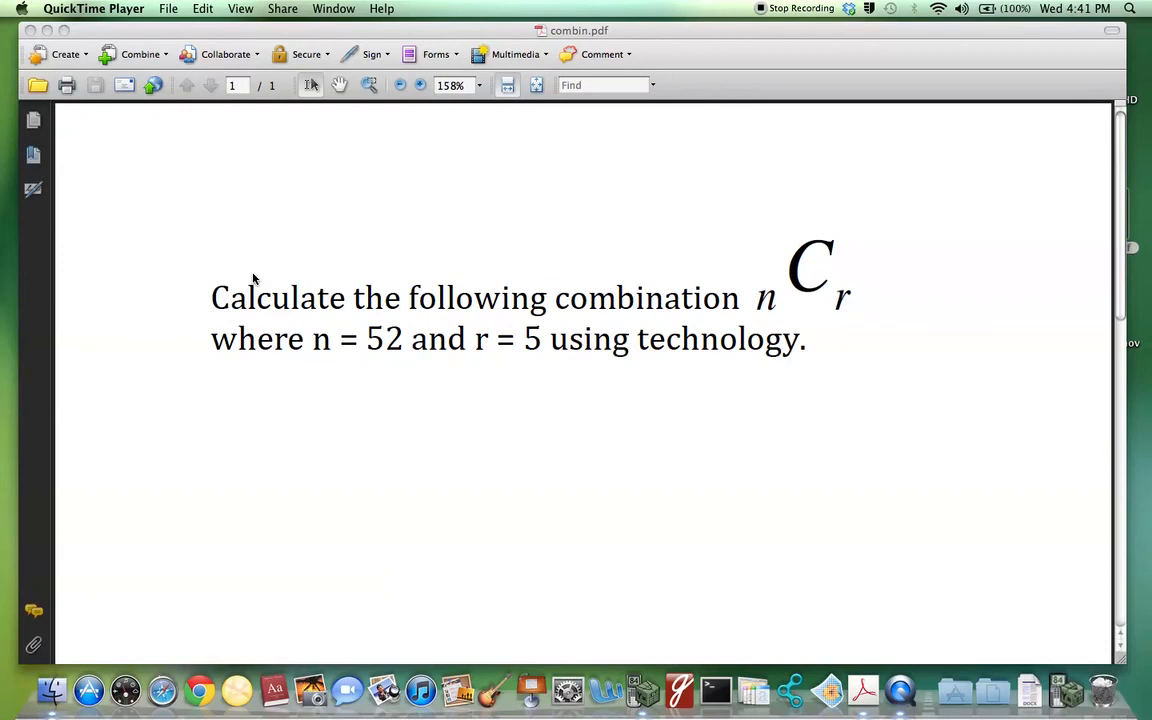
mouse_move(668, 308)
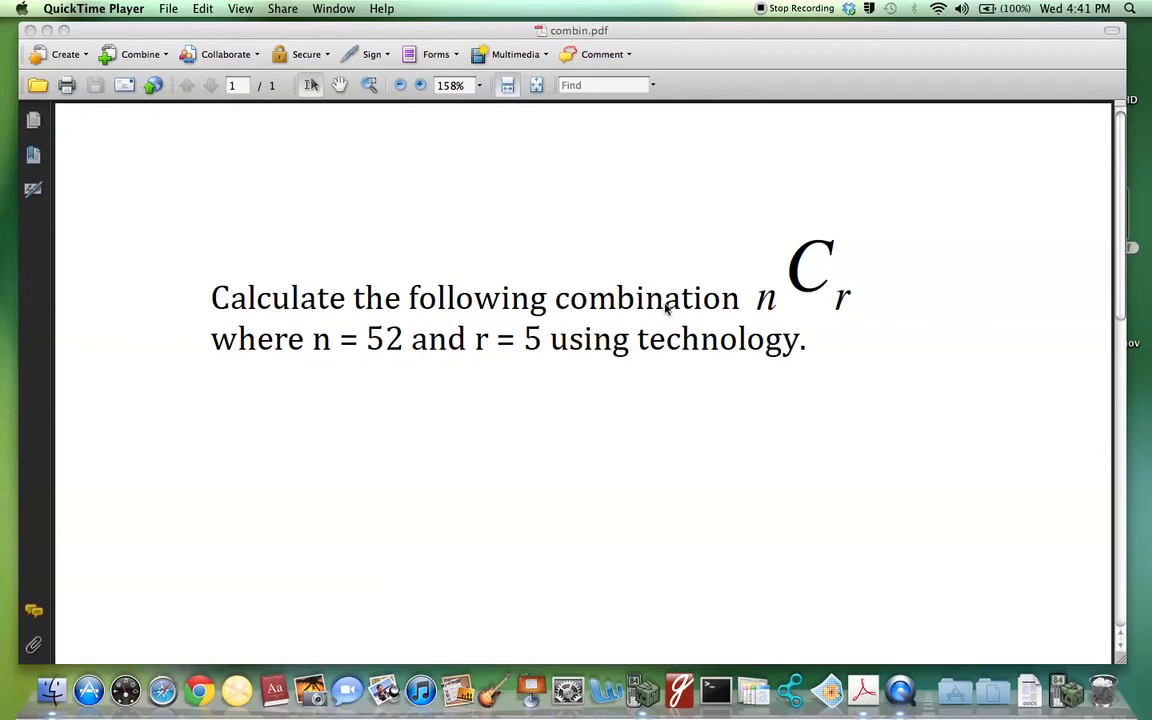
mouse_move(790, 292)
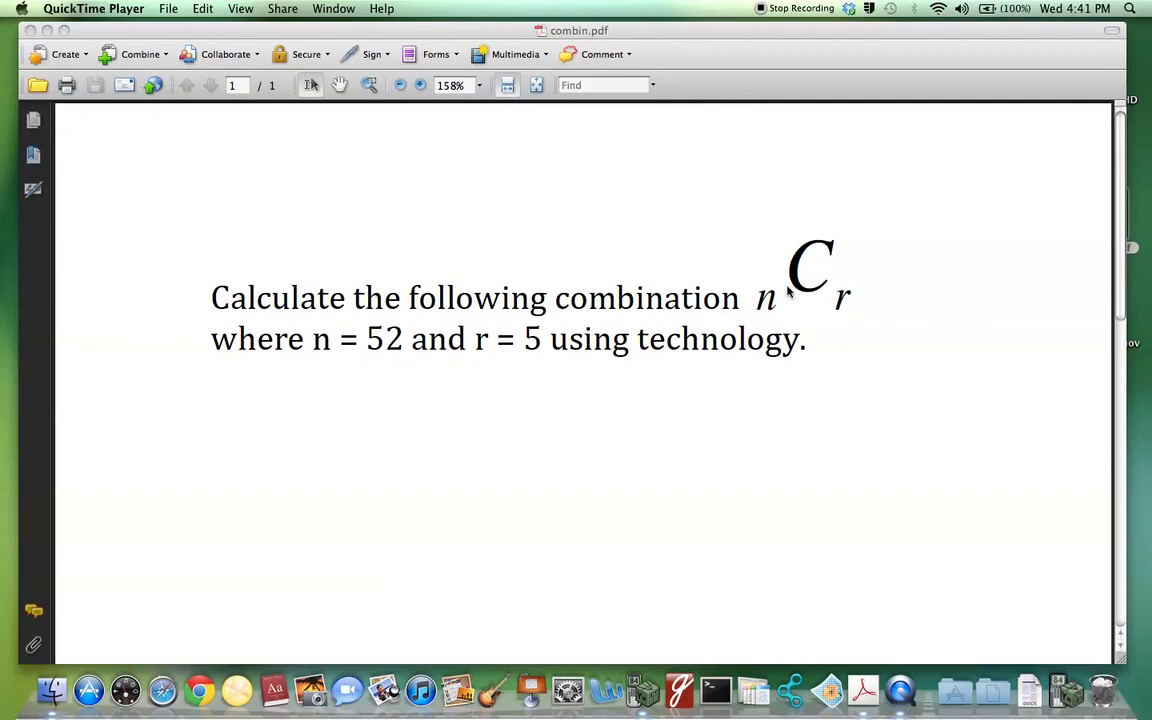
mouse_move(810, 294)
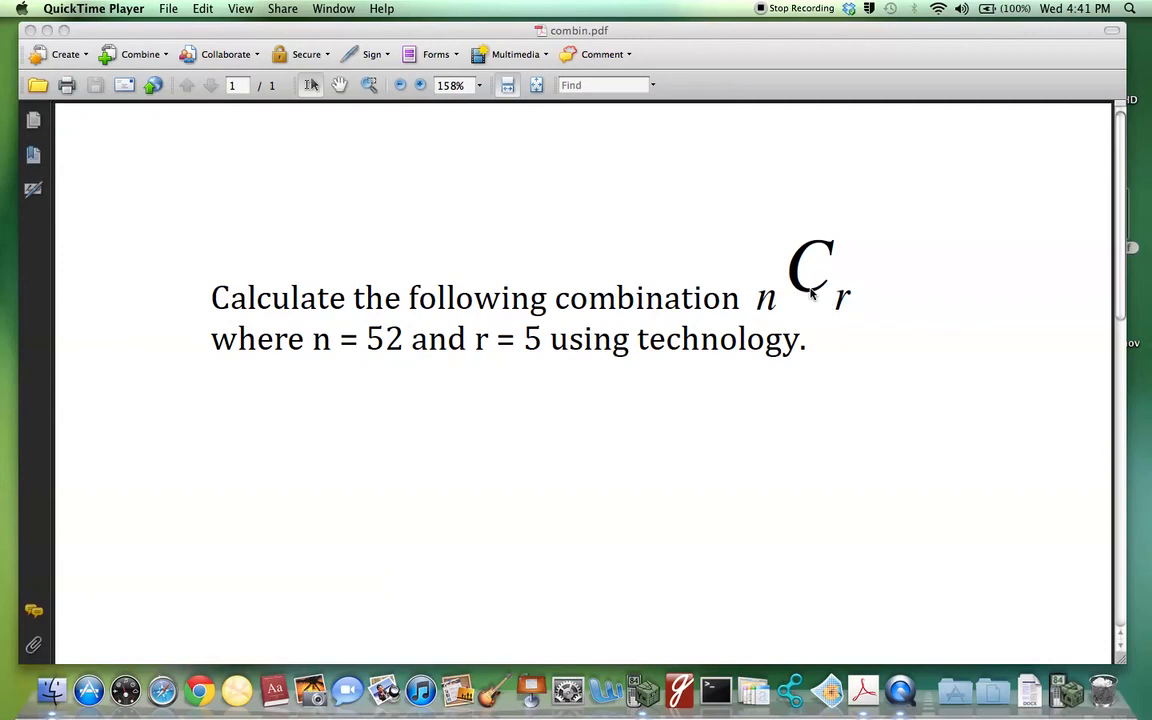
mouse_move(324, 356)
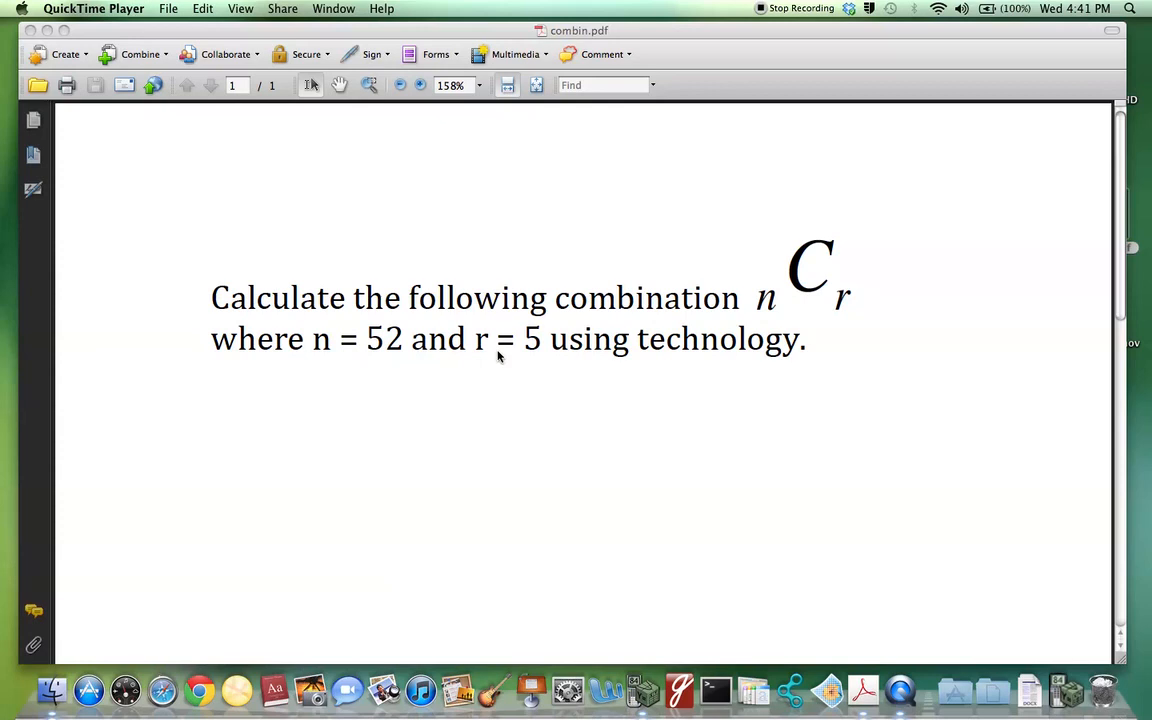
mouse_move(728, 344)
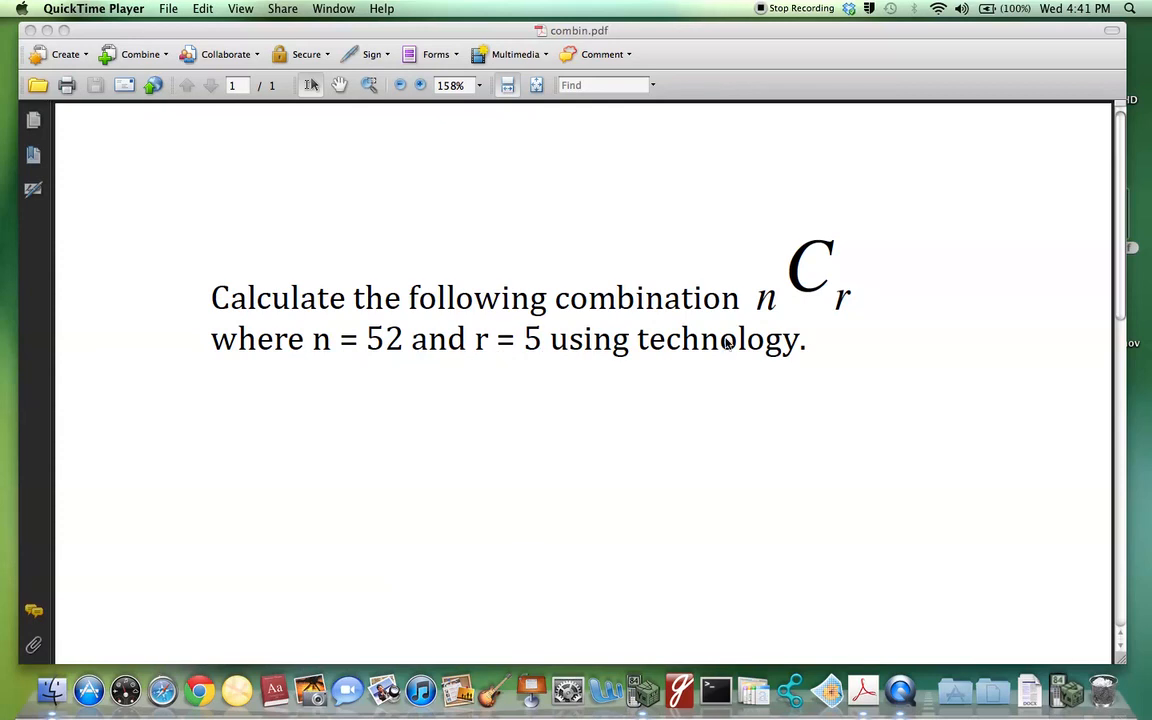
mouse_move(884, 620)
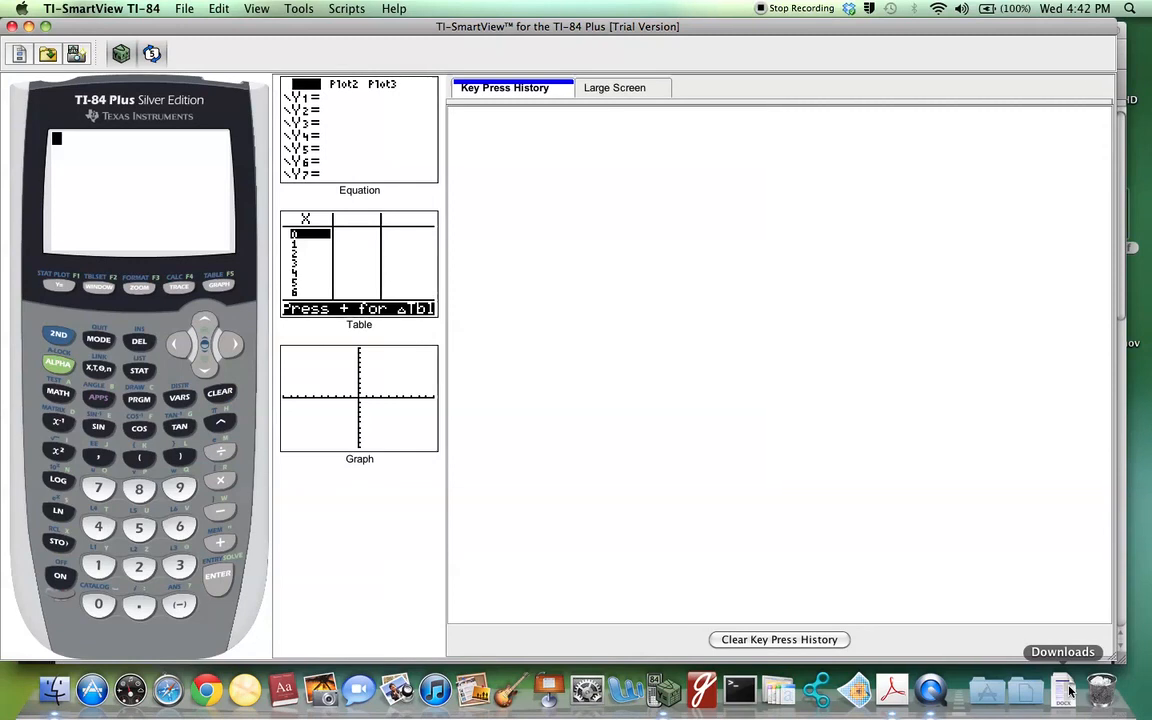
Enter 52 and bring up the MATH menu's PRB list containing nCr.
click(138, 566)
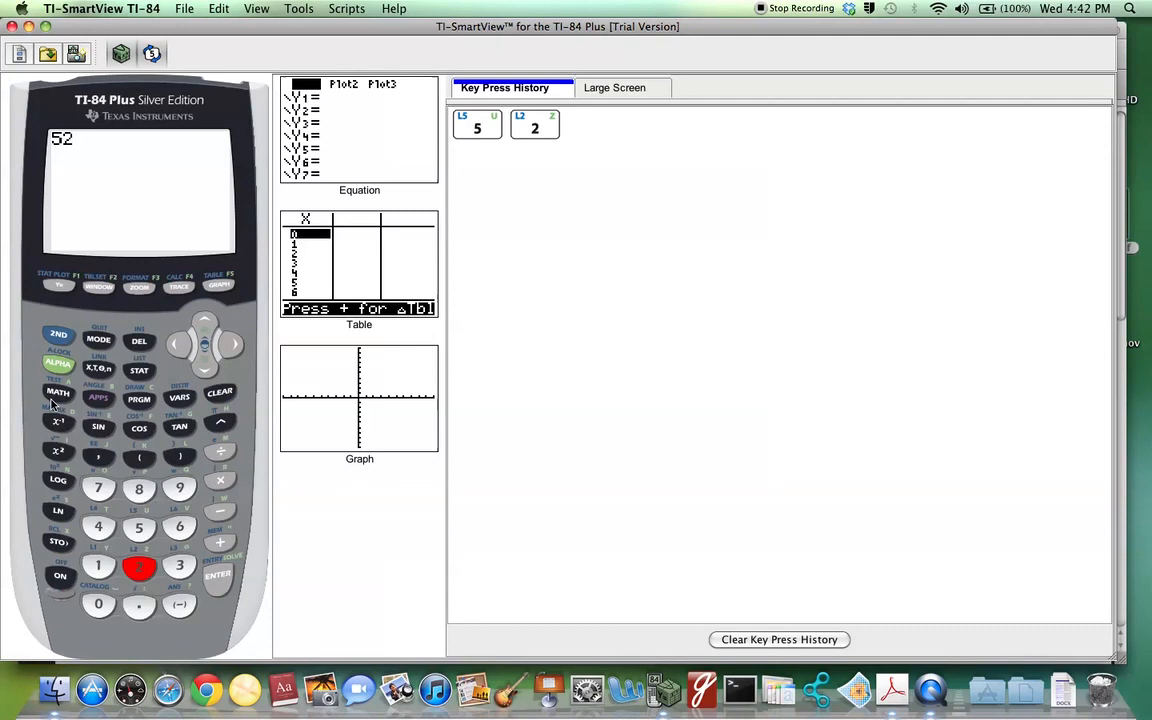
click(56, 392)
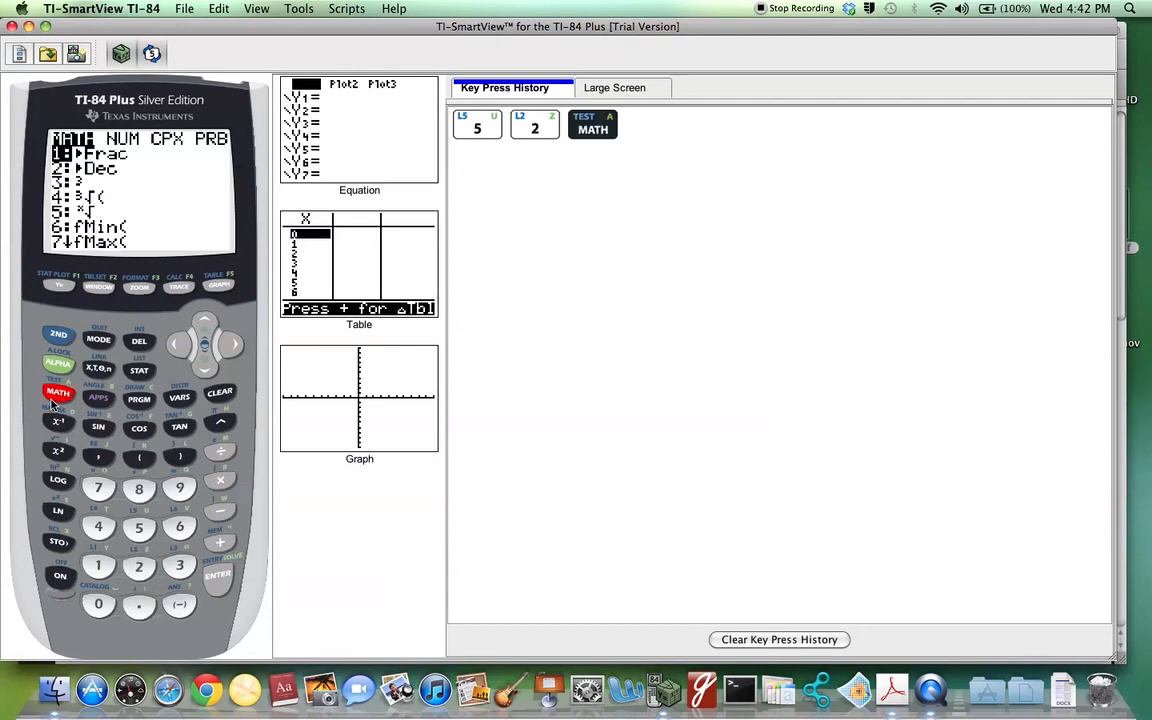
mouse_move(220, 350)
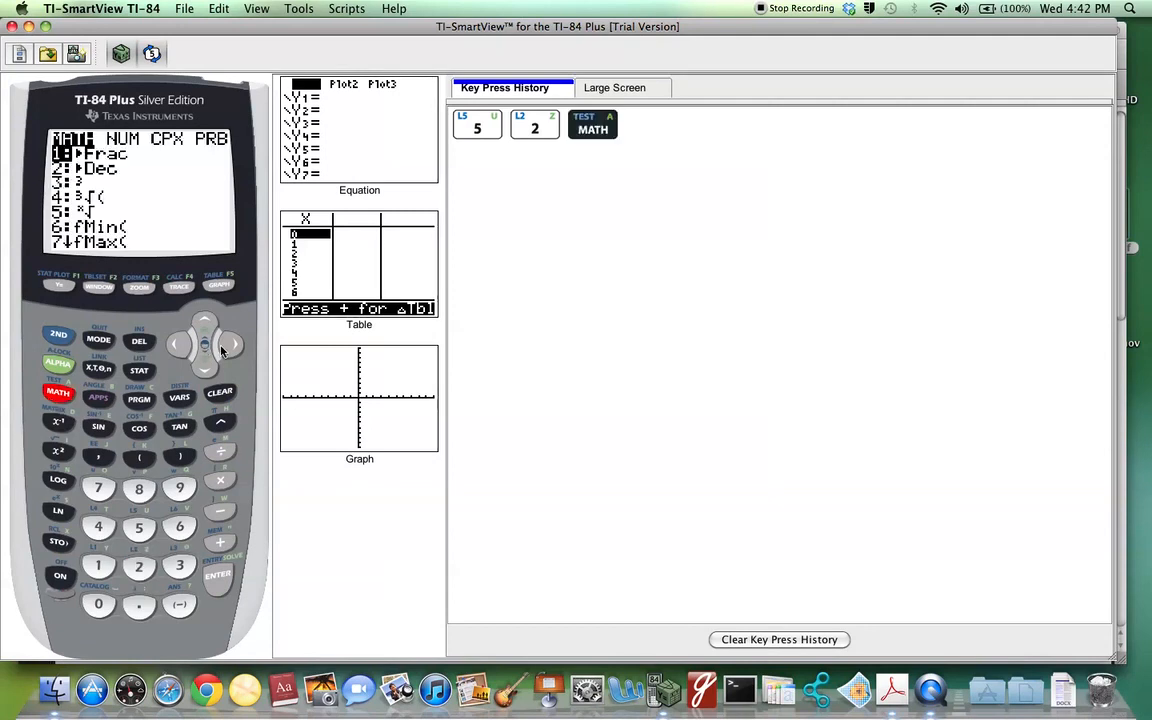
click(232, 344)
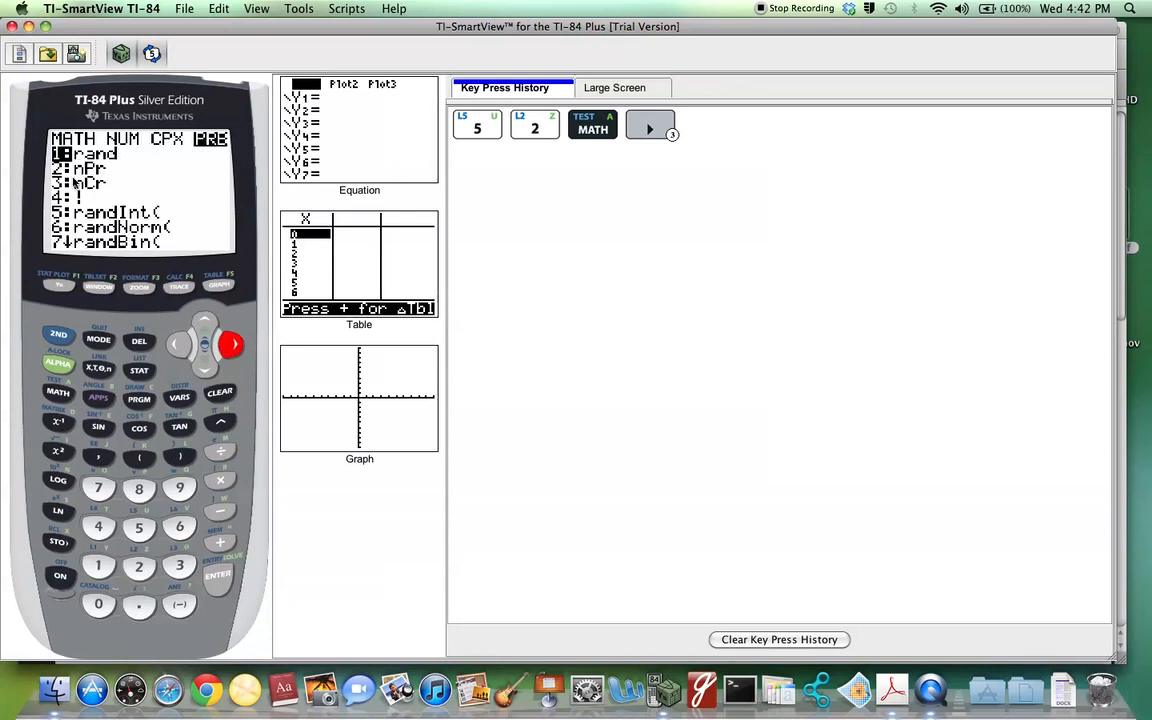
mouse_move(90, 196)
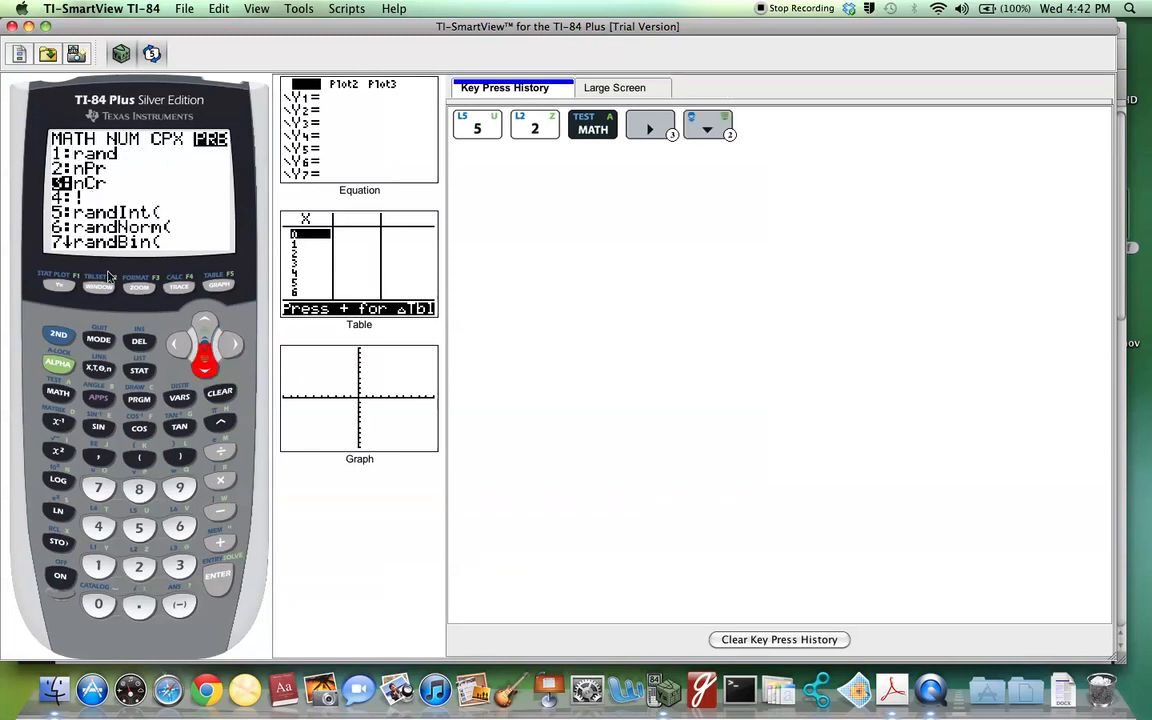
Complete 52 nCr 5 and evaluate it to get 2598960 combinations.
click(216, 576)
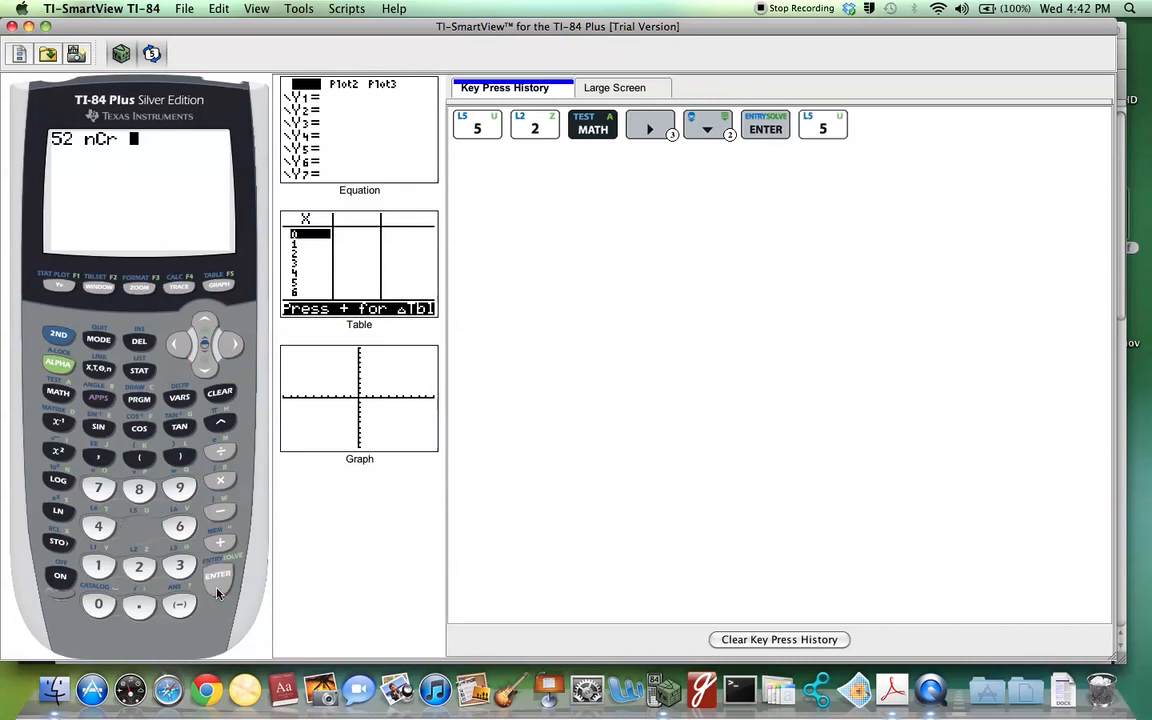
click(138, 528)
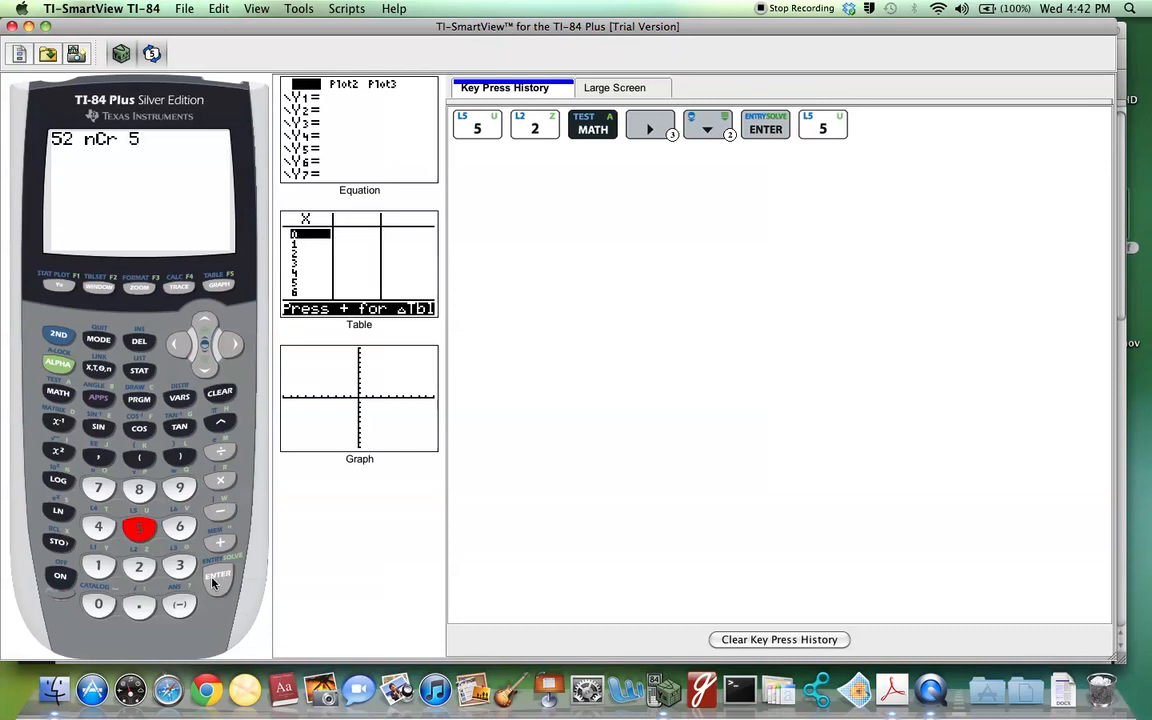
click(218, 576)
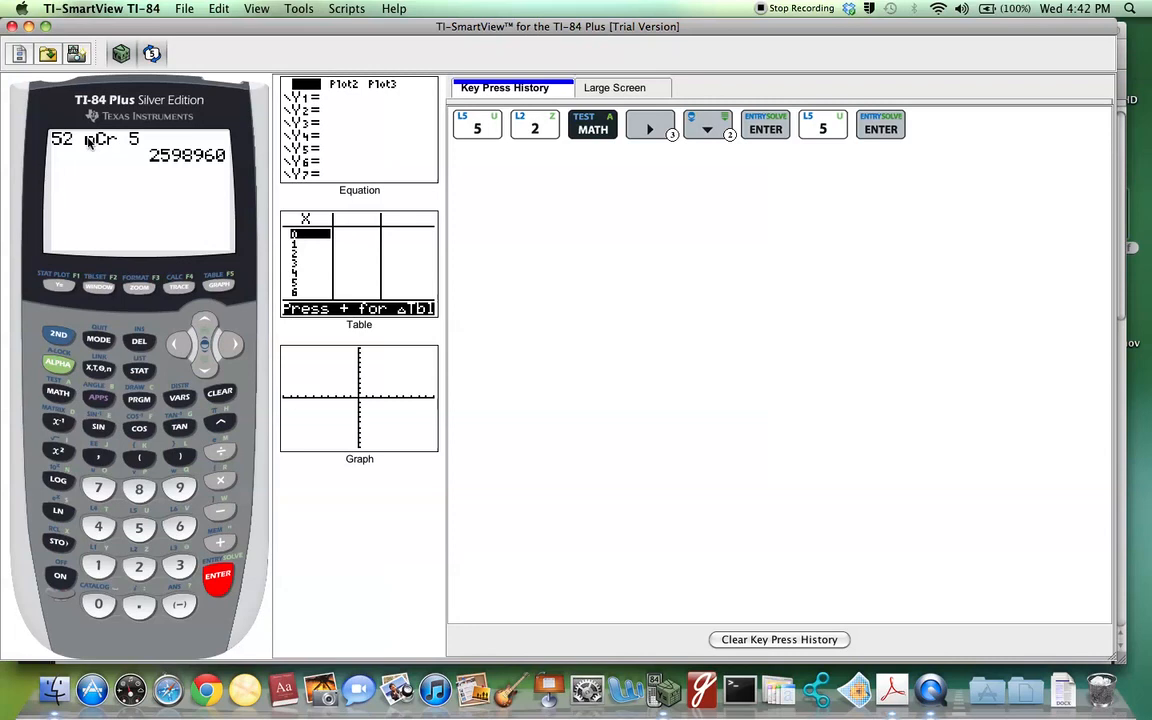
mouse_move(158, 168)
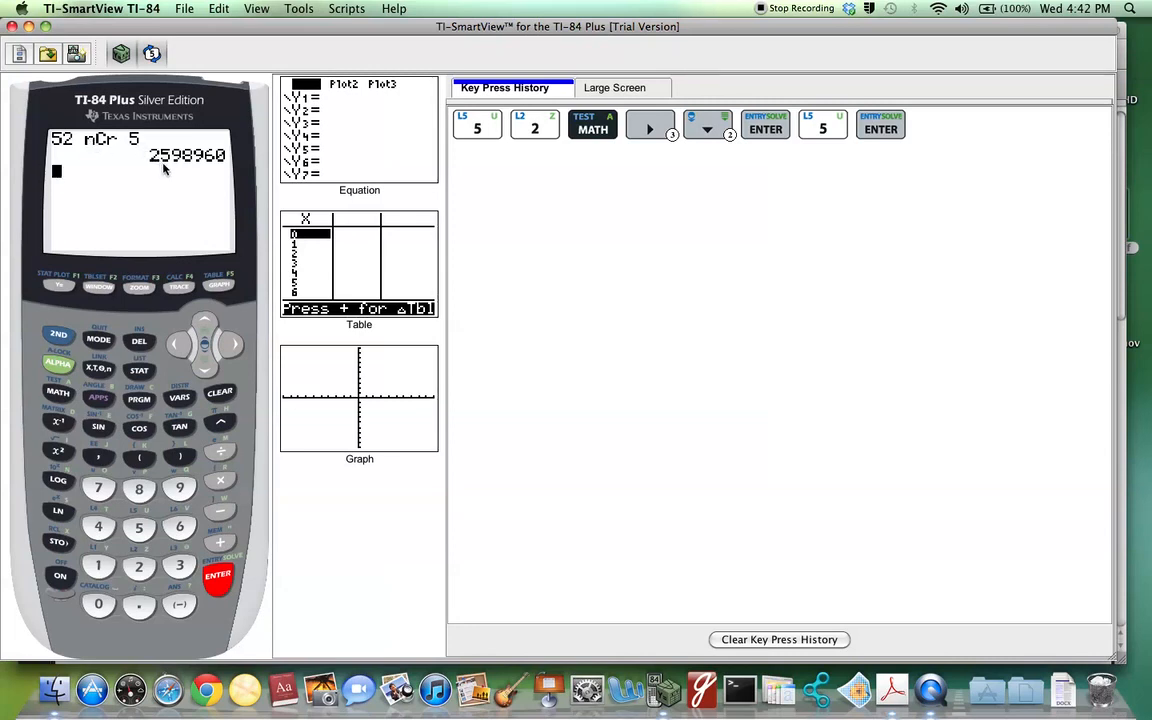
mouse_move(208, 176)
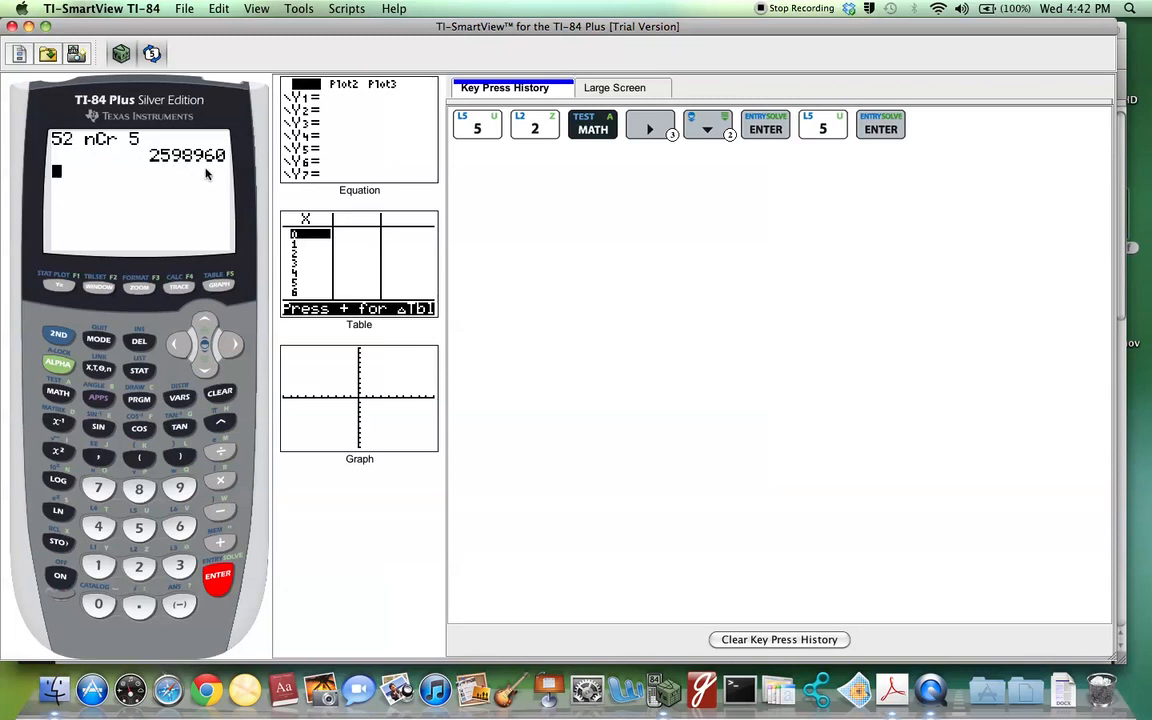